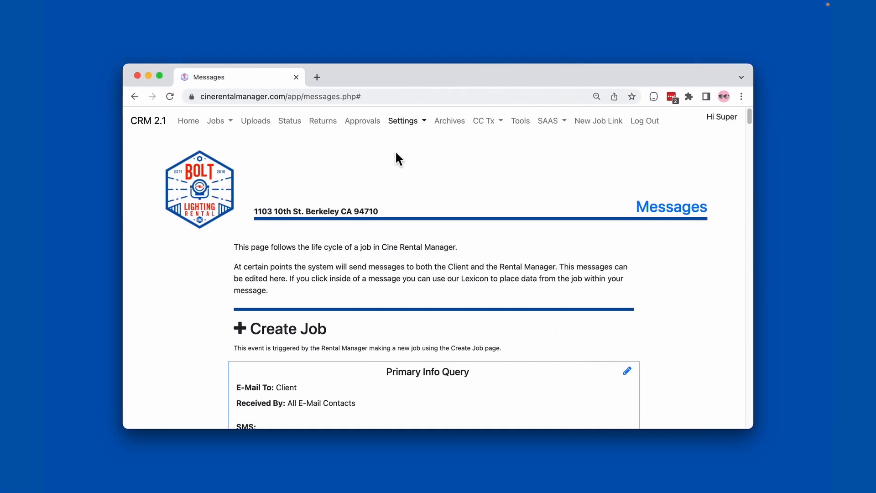
# Navigate from the Settings menu to the Messages settings page.
pyautogui.click(403, 120)
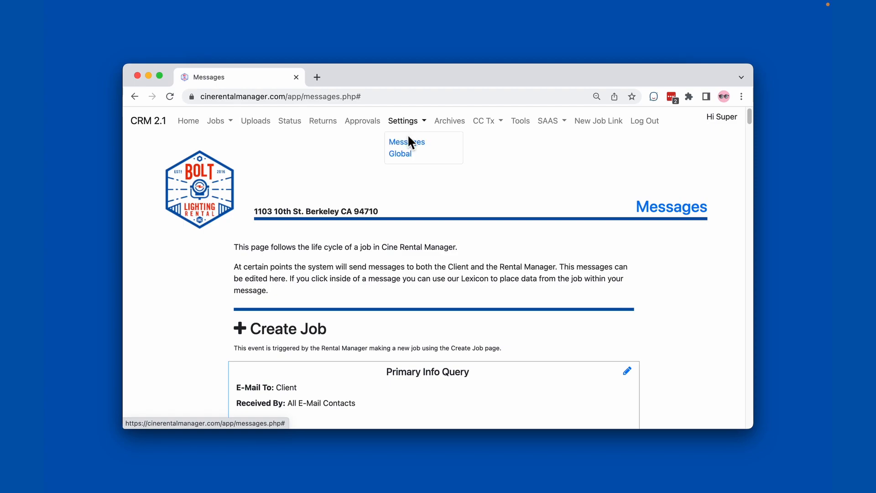
pyautogui.click(405, 141)
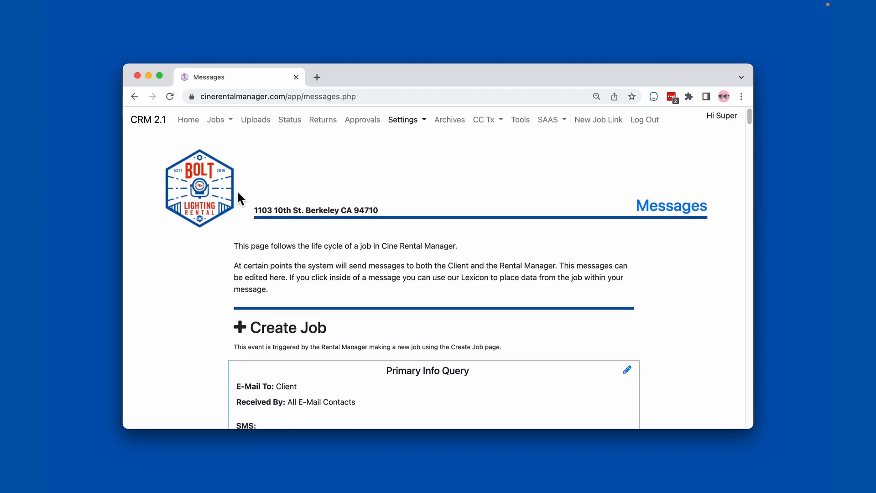
pyautogui.scroll(-3)
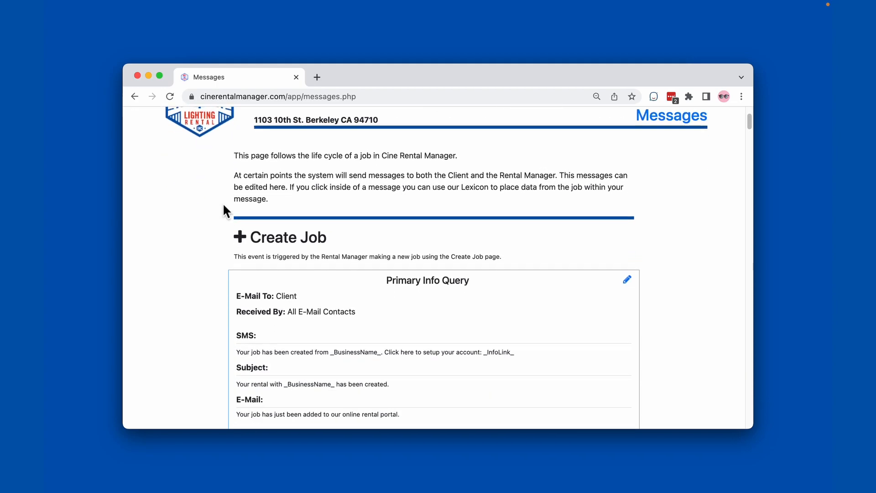
pyautogui.scroll(-3)
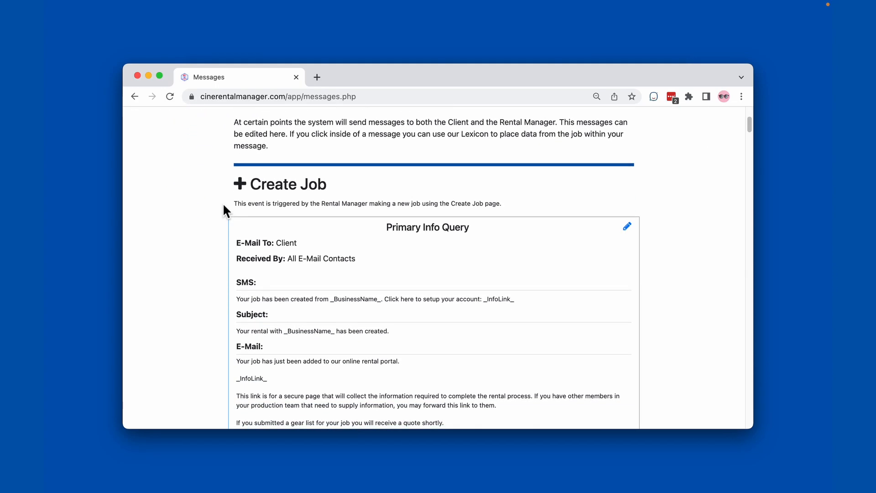
pyautogui.scroll(-3)
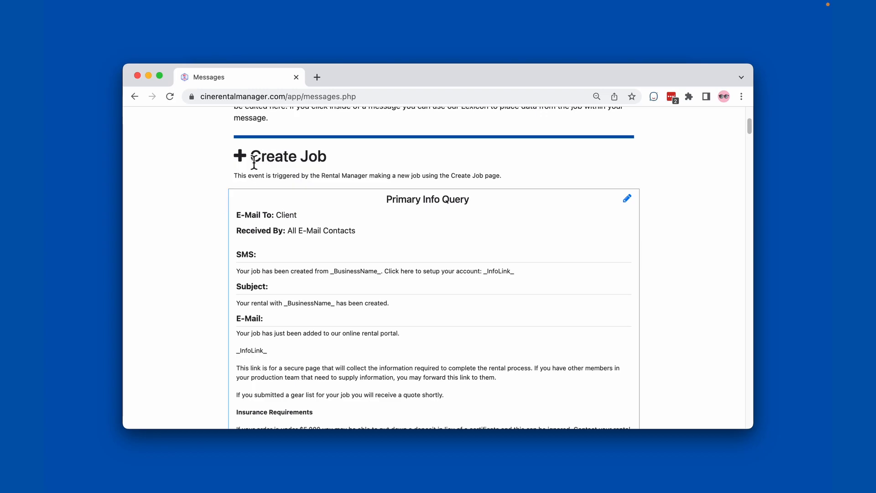
pyautogui.moveTo(208, 218)
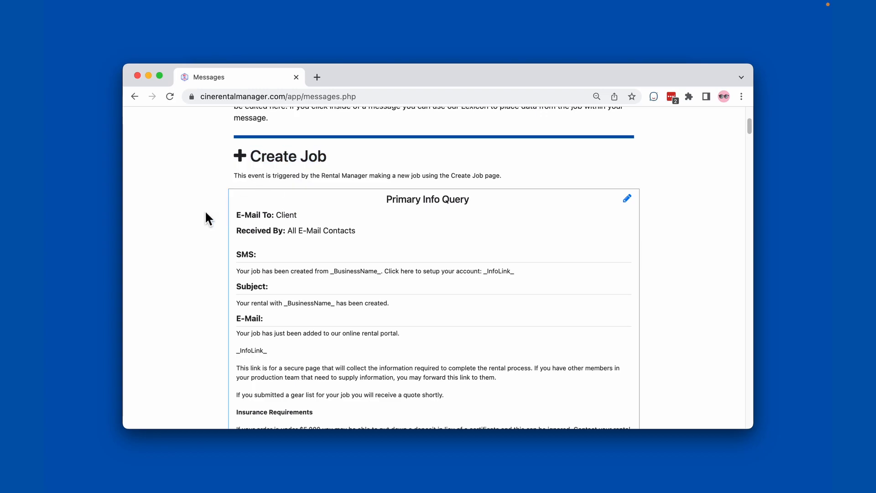
pyautogui.scroll(-3)
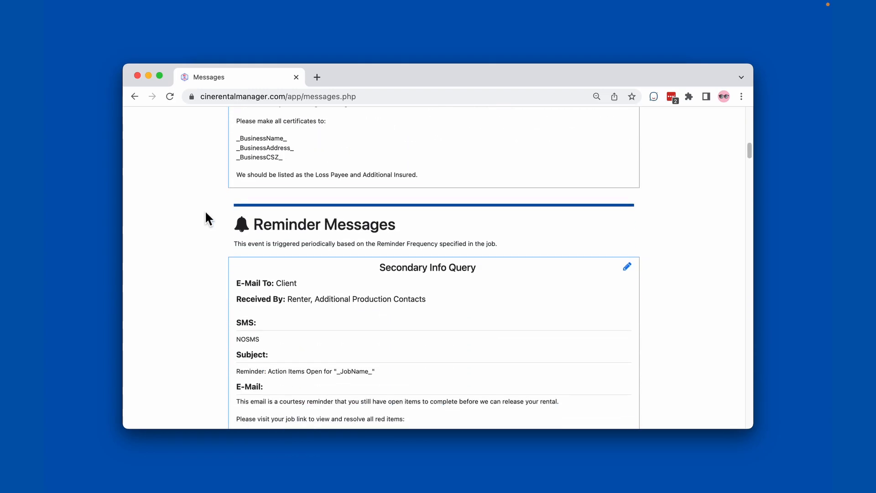
pyautogui.scroll(-3)
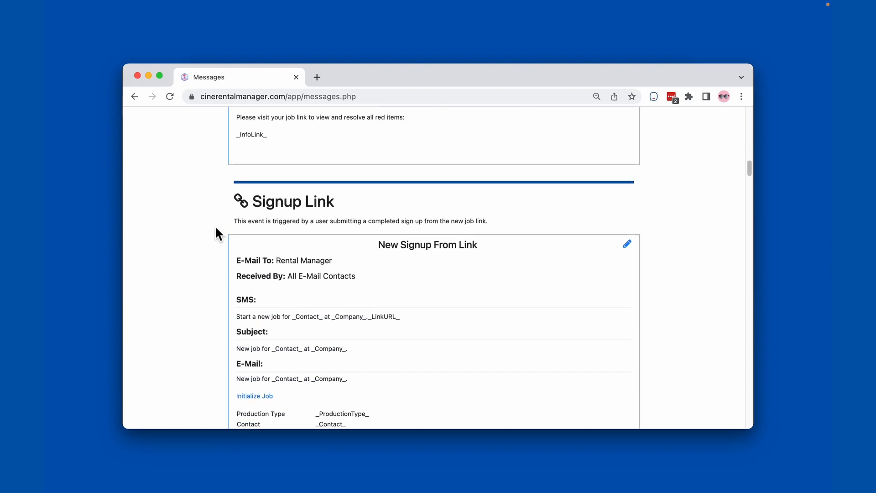
pyautogui.scroll(-3)
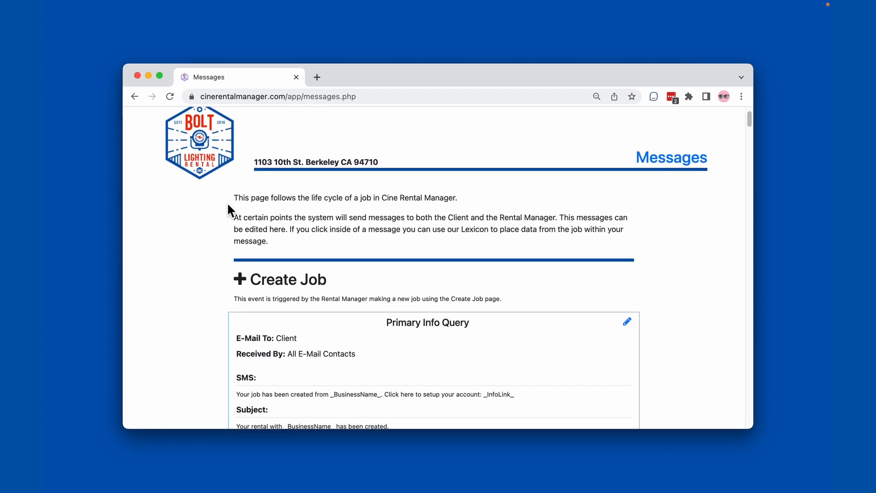
# Scroll down through the Create Job description to reach the Primary Info Query message card.
pyautogui.scroll(-3)
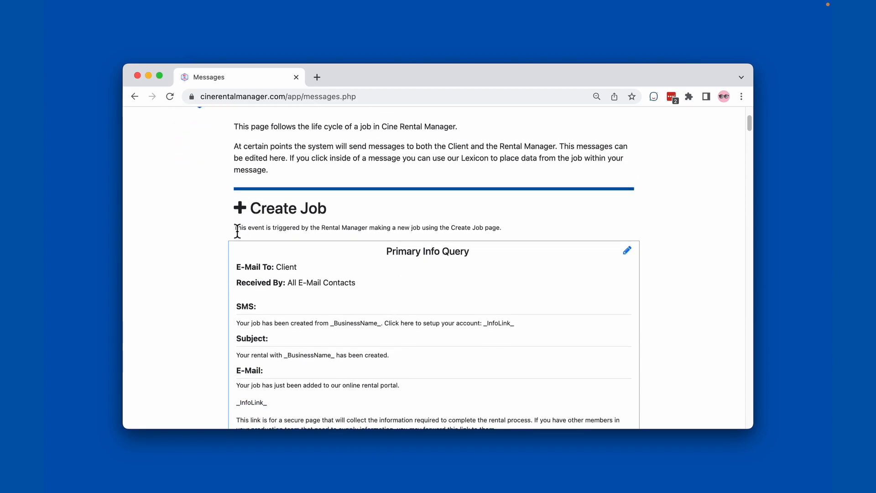
pyautogui.moveTo(234, 227); pyautogui.dragTo(341, 227)
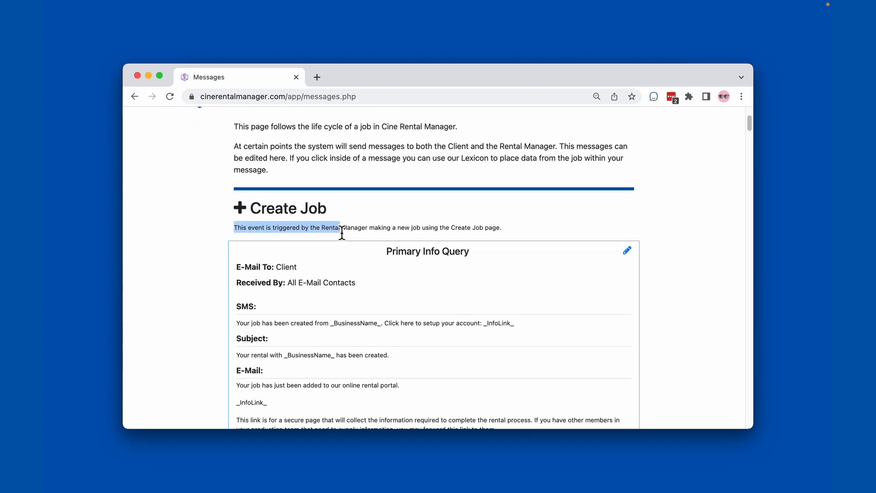
pyautogui.click(374, 227)
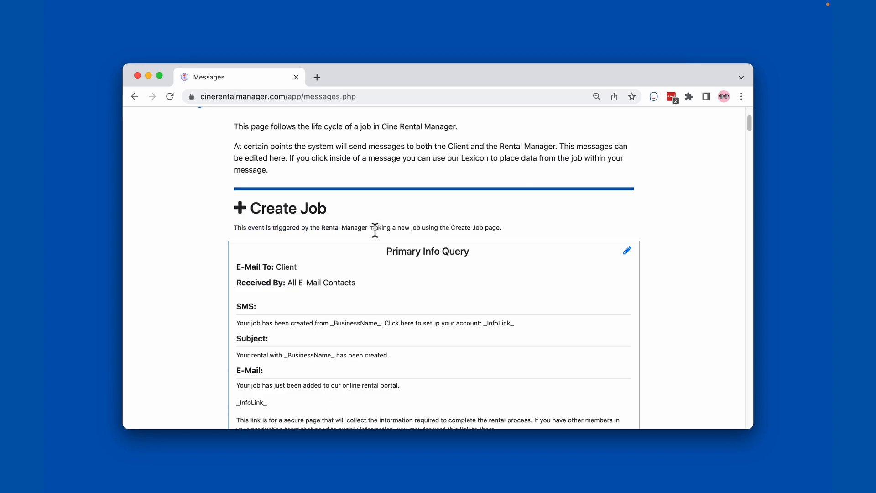
pyautogui.scroll(-3)
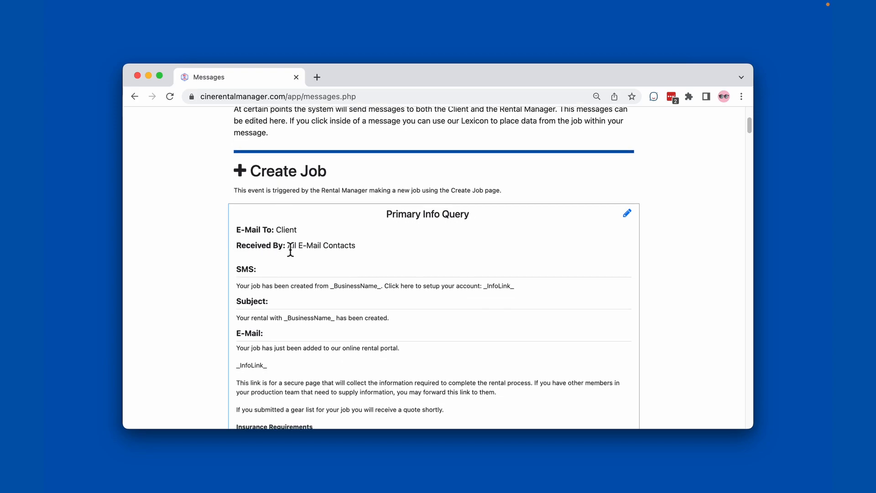
pyautogui.moveTo(366, 255)
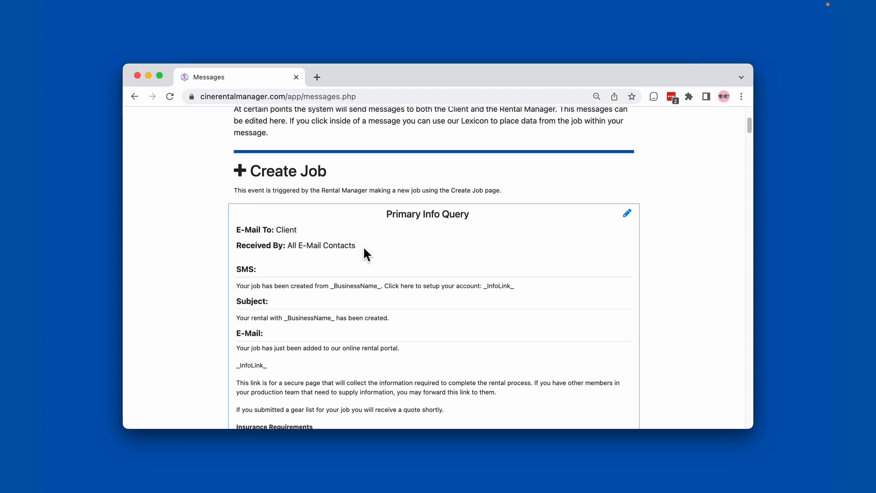
pyautogui.scroll(-3)
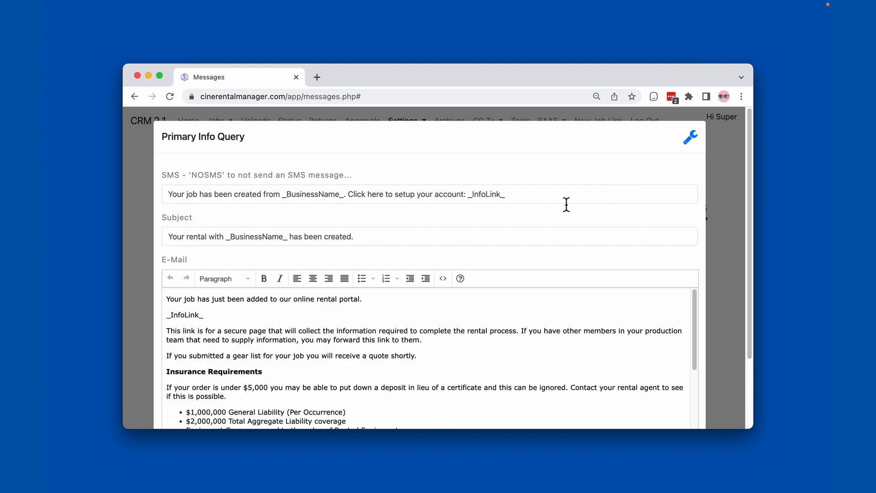
pyautogui.click(300, 194)
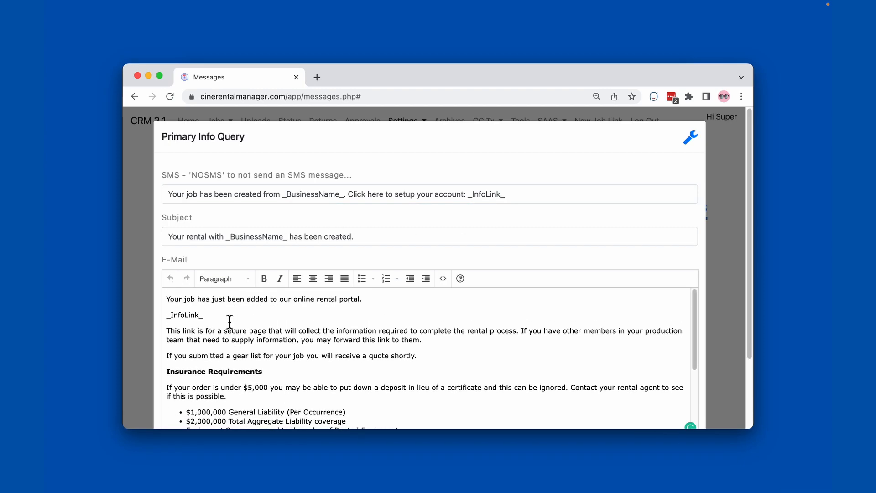
pyautogui.doubleClick(184, 315)
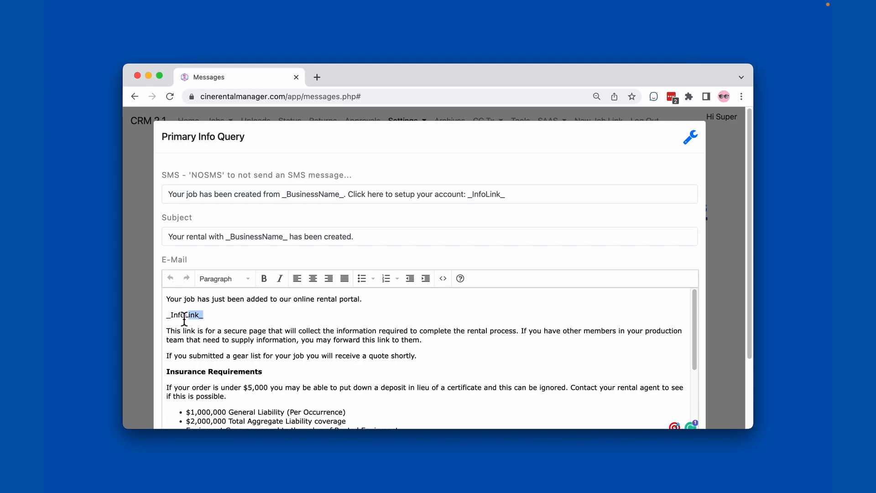
pyautogui.doubleClick(184, 315)
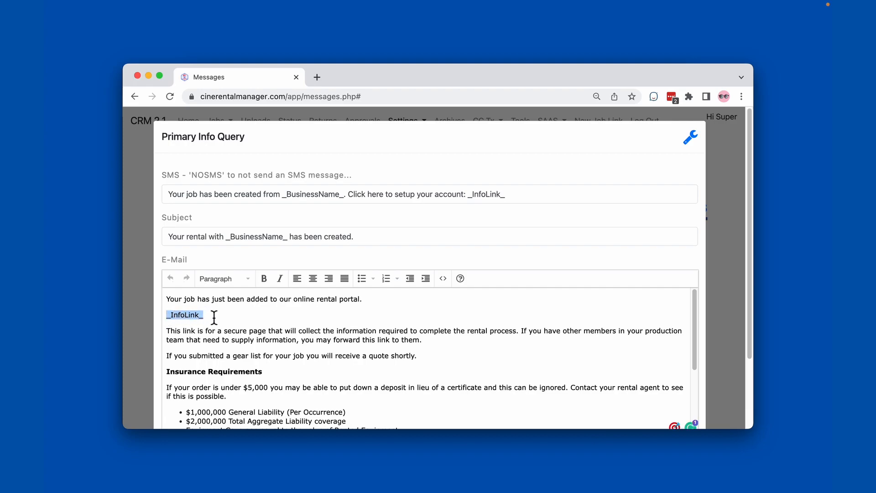
pyautogui.moveTo(691, 138)
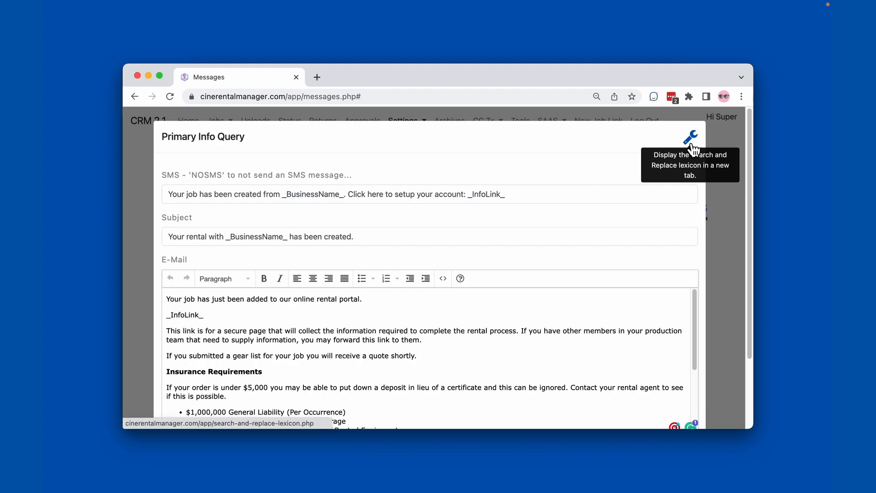
# View the Search and Replace Lexicon in a new tab and scroll through its placeholder values.
pyautogui.click(690, 137)
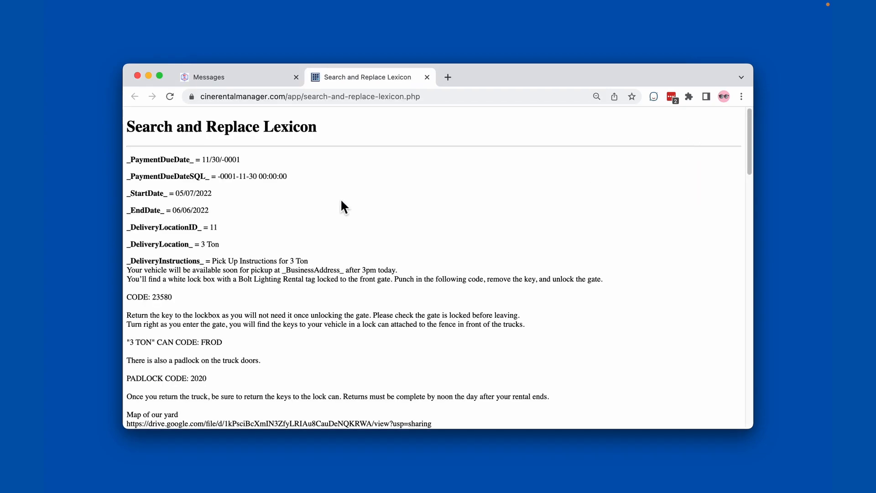
pyautogui.moveTo(207, 223)
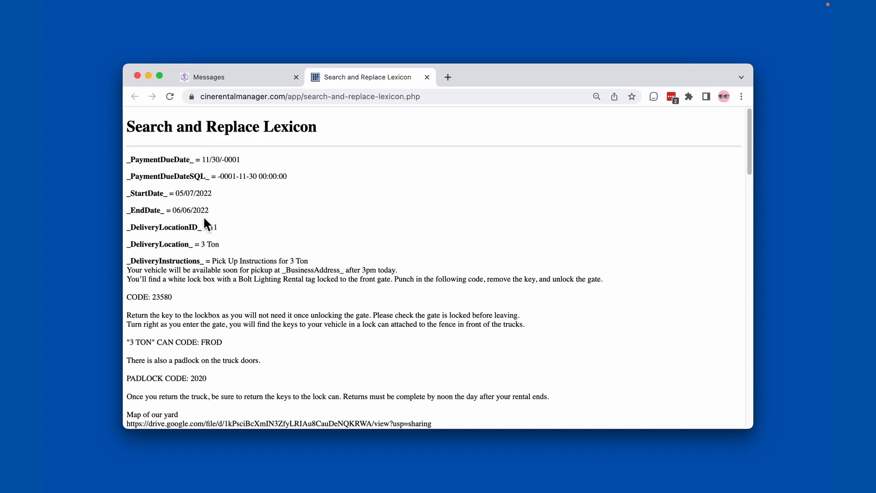
pyautogui.scroll(-3)
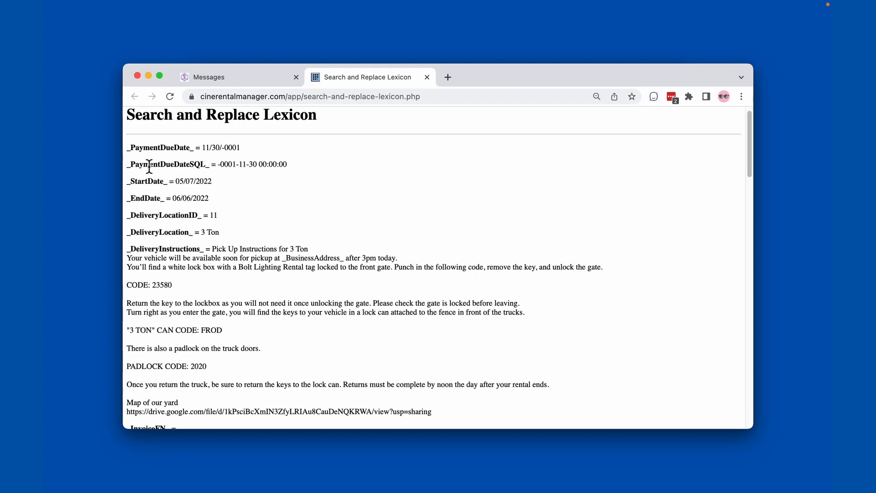
pyautogui.moveTo(279, 218)
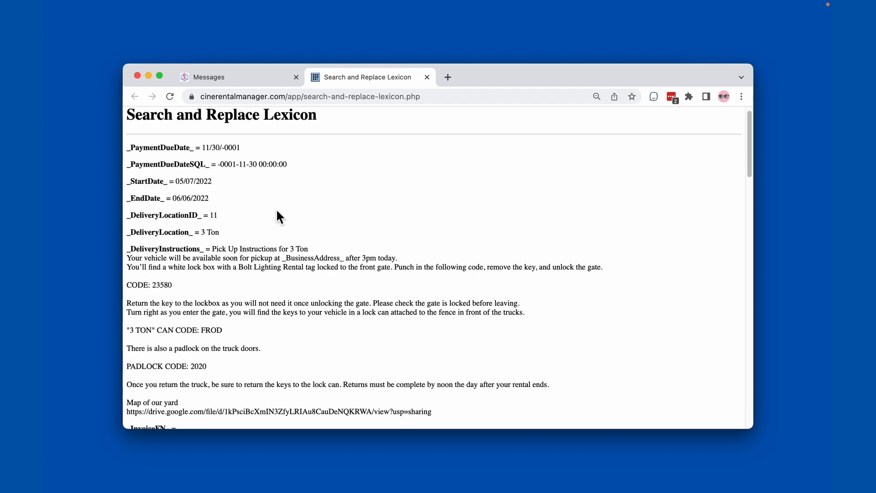
pyautogui.scroll(-3)
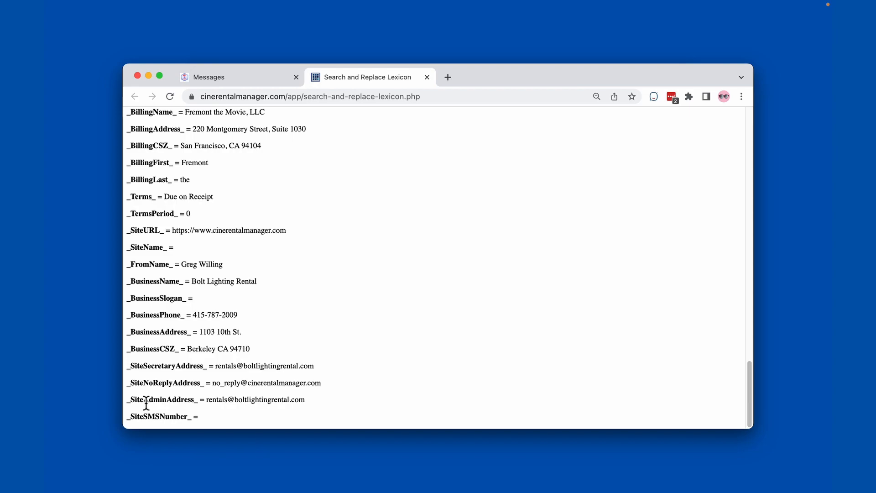
pyautogui.moveTo(165, 180)
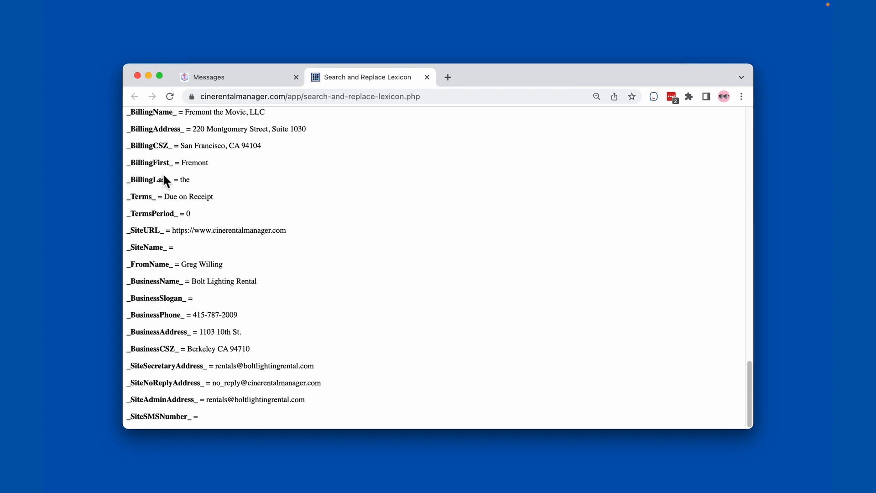
pyautogui.moveTo(155, 219)
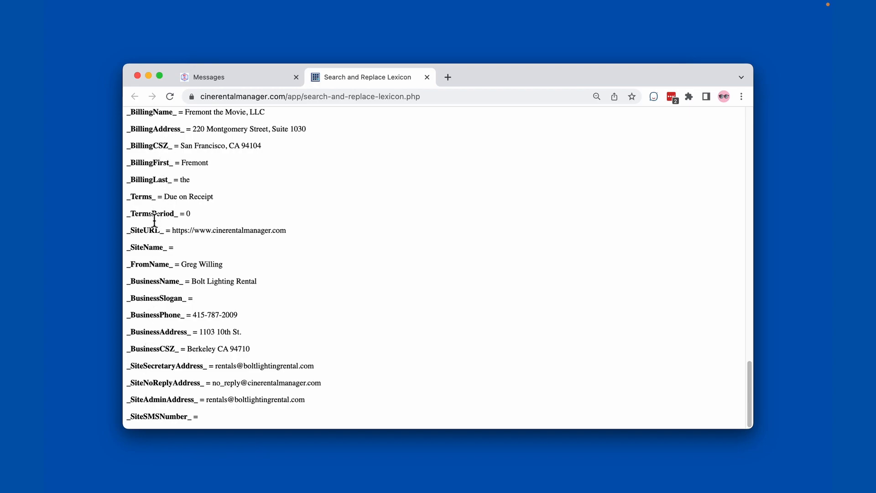
pyautogui.moveTo(189, 263)
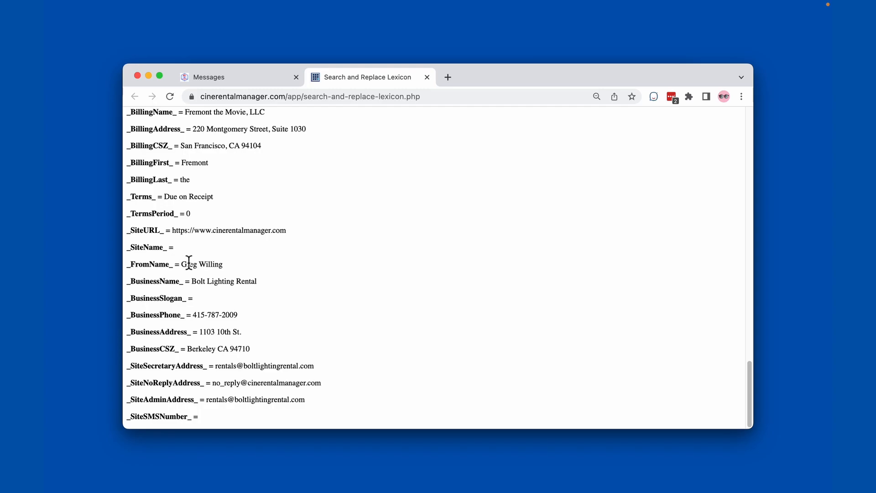
pyautogui.moveTo(263, 88)
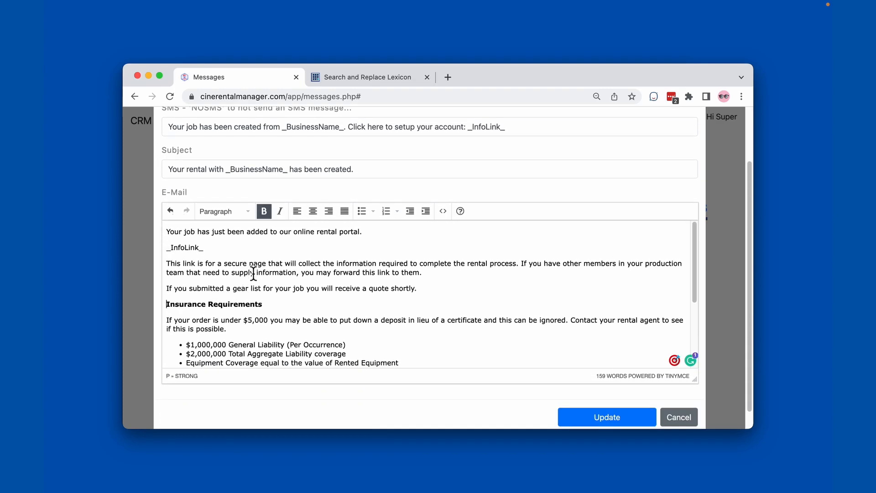
pyautogui.click(201, 248)
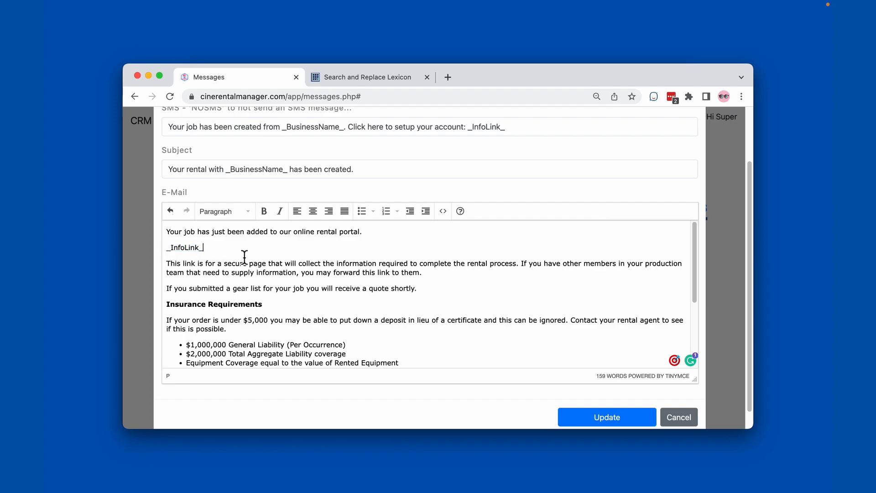
pyautogui.moveTo(306, 276)
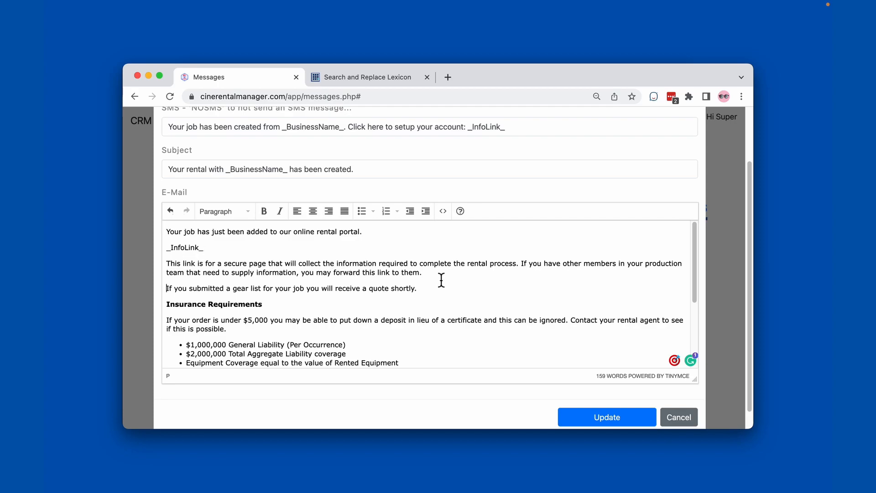
pyautogui.scroll(-3)
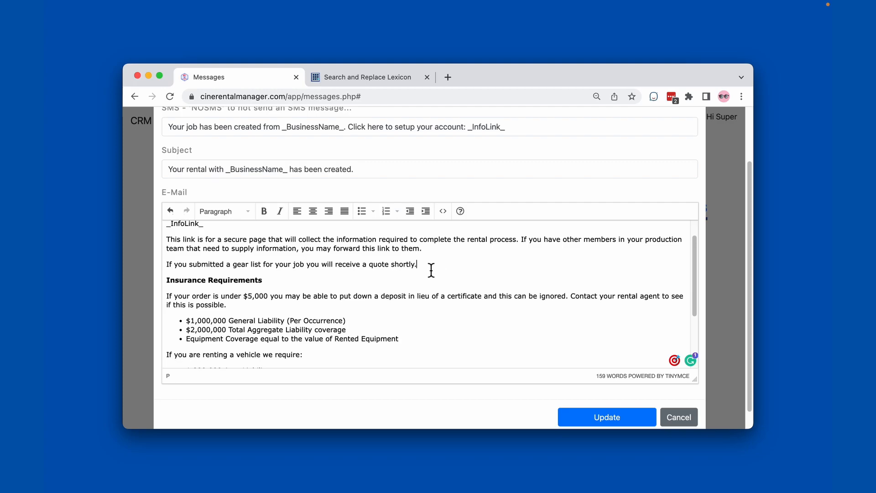
pyautogui.moveTo(416, 264); pyautogui.dragTo(317, 264)
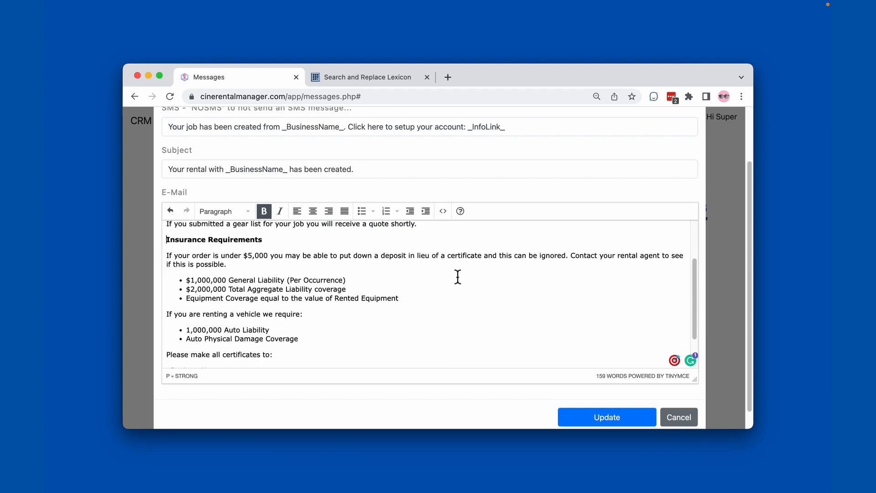
pyautogui.scroll(-3)
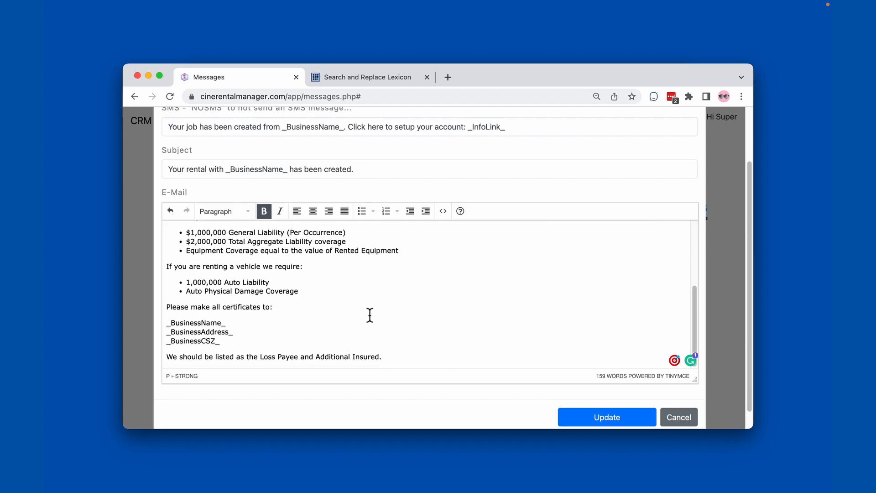
pyautogui.moveTo(170, 331); pyautogui.dragTo(218, 340)
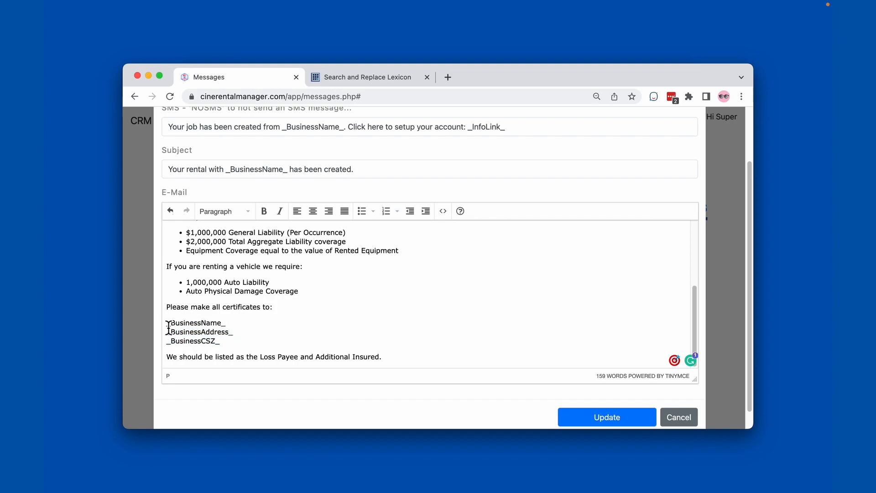
pyautogui.moveTo(166, 322); pyautogui.dragTo(221, 340)
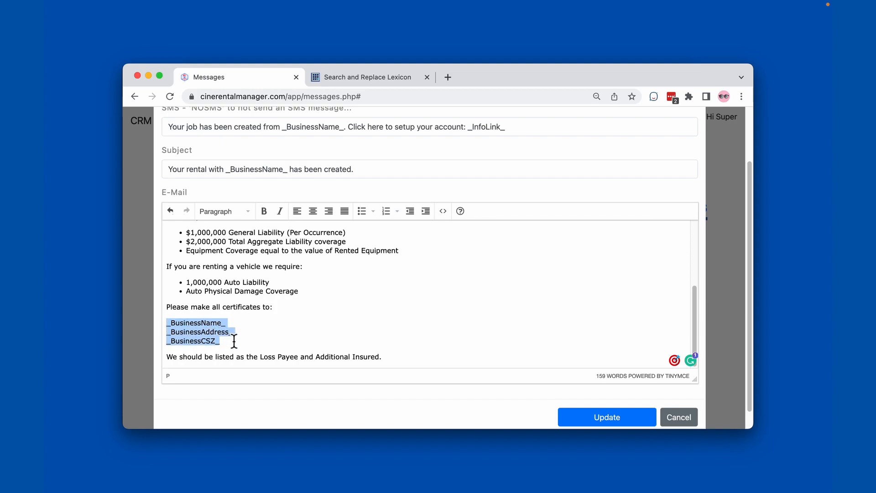
pyautogui.click(319, 336)
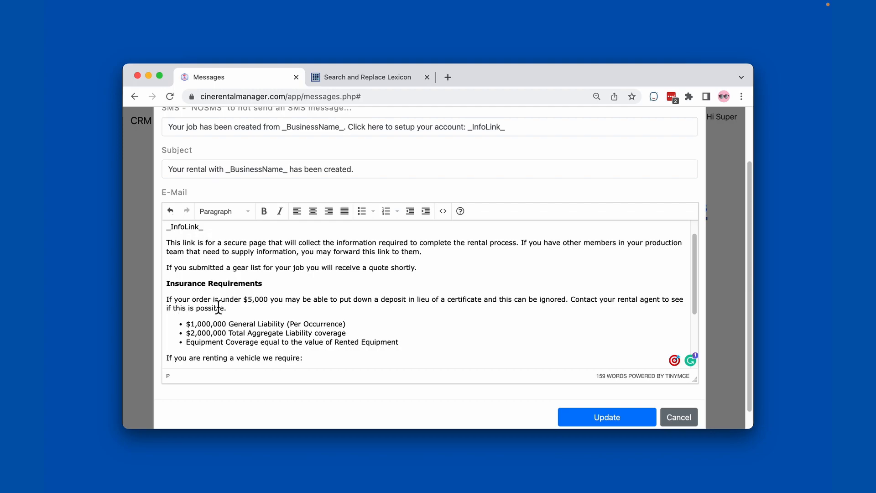
pyautogui.moveTo(265, 306)
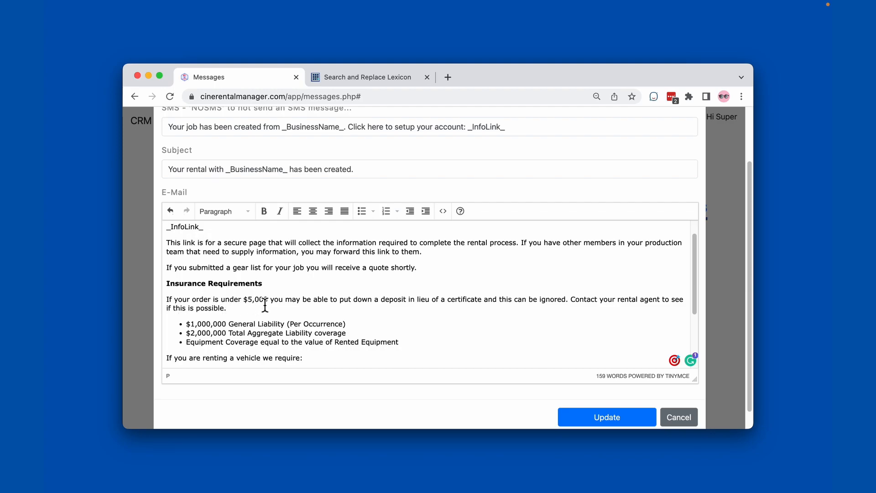
pyautogui.moveTo(395, 308)
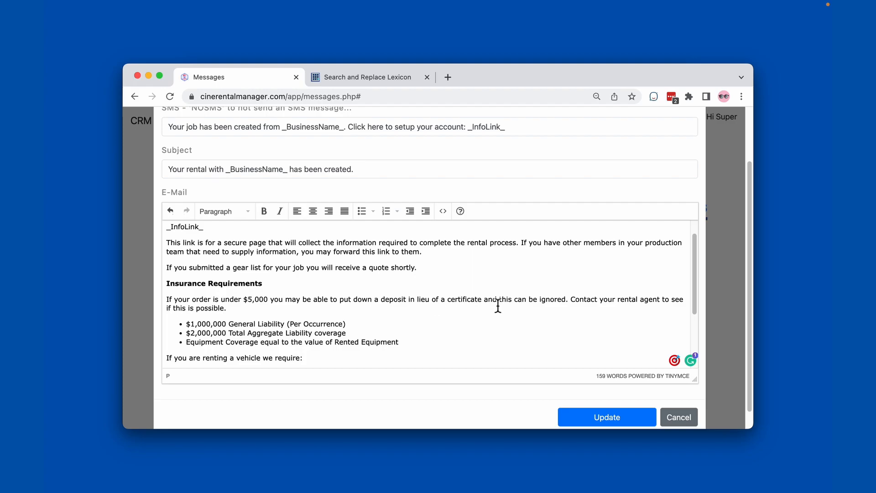
pyautogui.moveTo(260, 324)
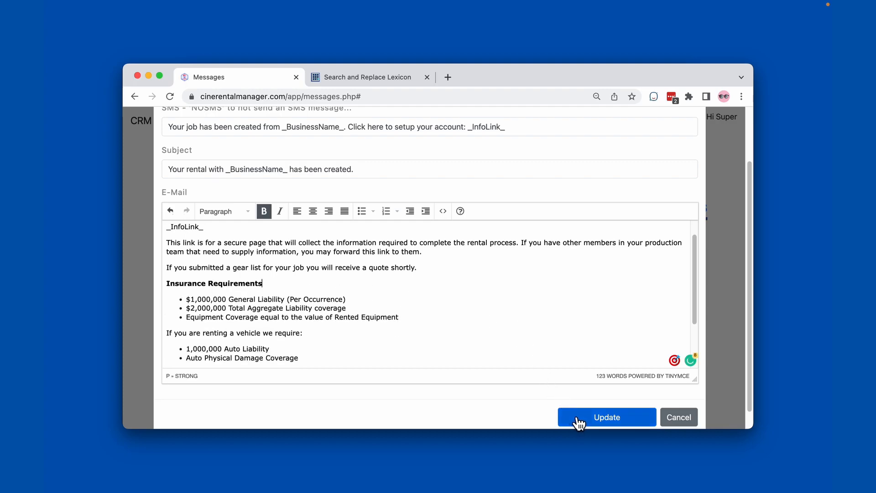
# Update the Create Job email without the under-$5,000 paragraph and check it on the Messages page.
pyautogui.click(606, 417)
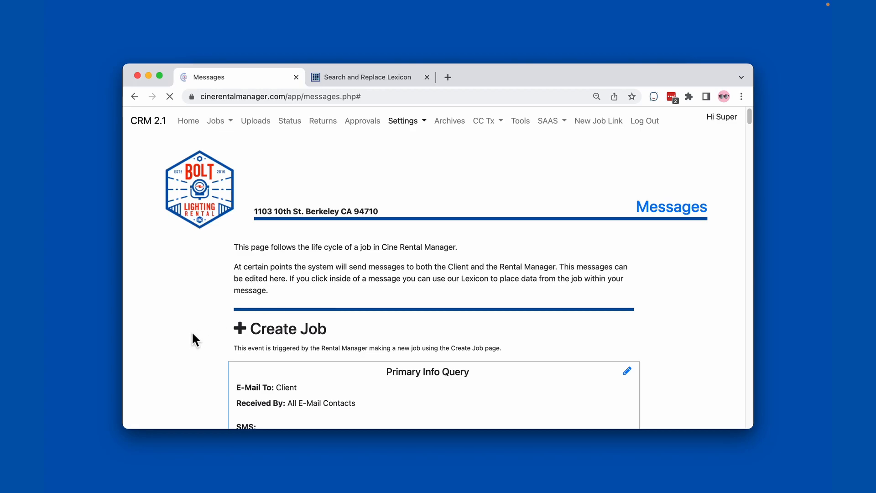
pyautogui.scroll(-3)
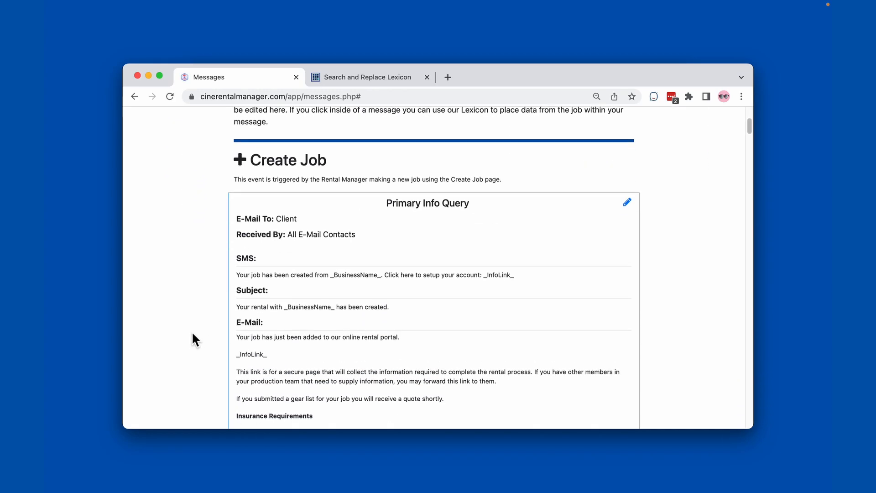
pyautogui.scroll(-3)
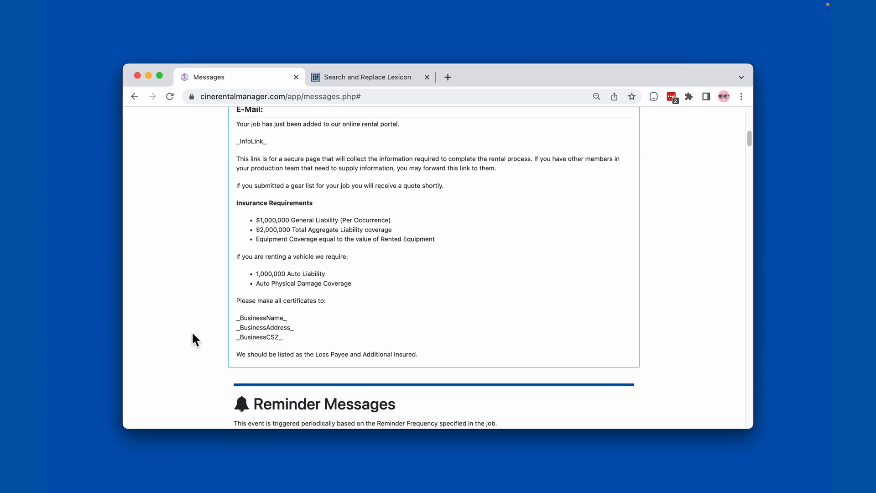